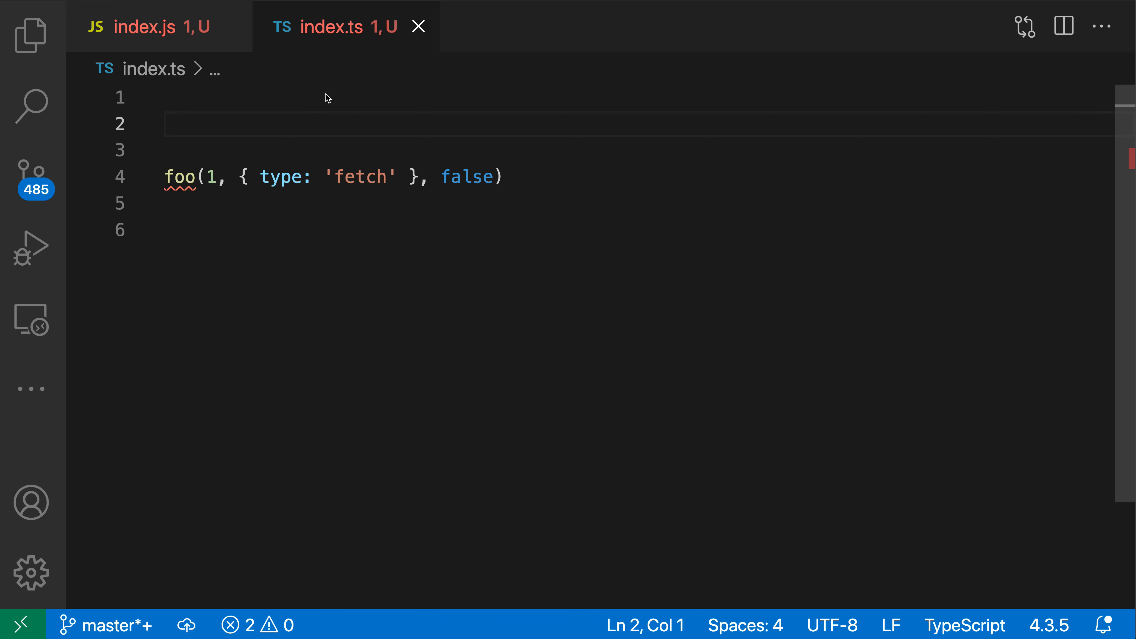
mouse_move(163, 159)
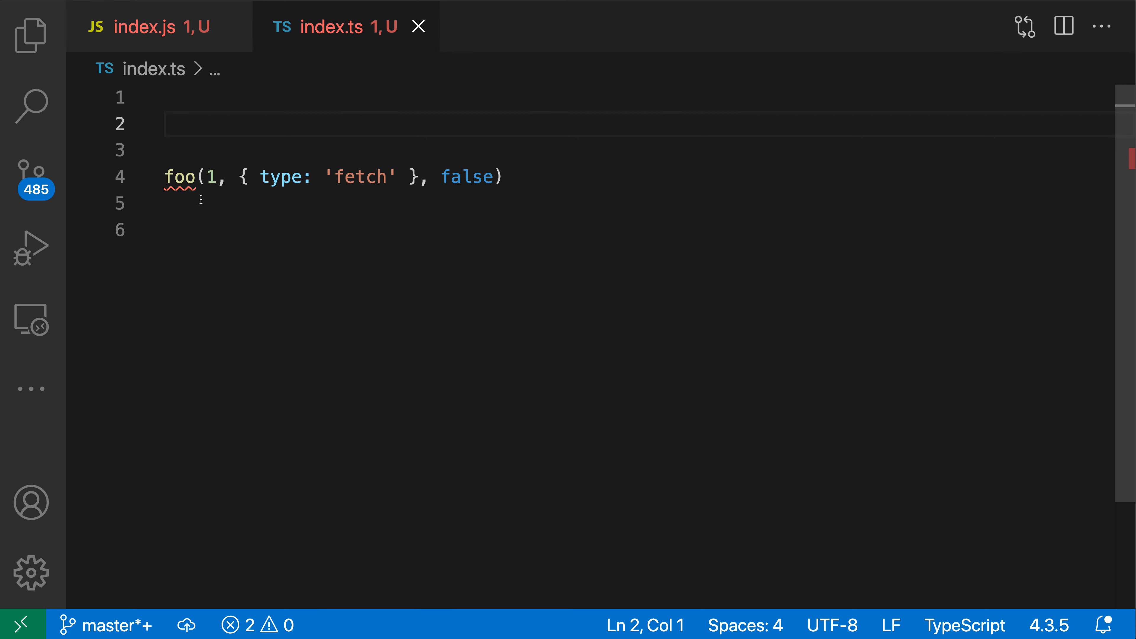
mouse_move(181, 176)
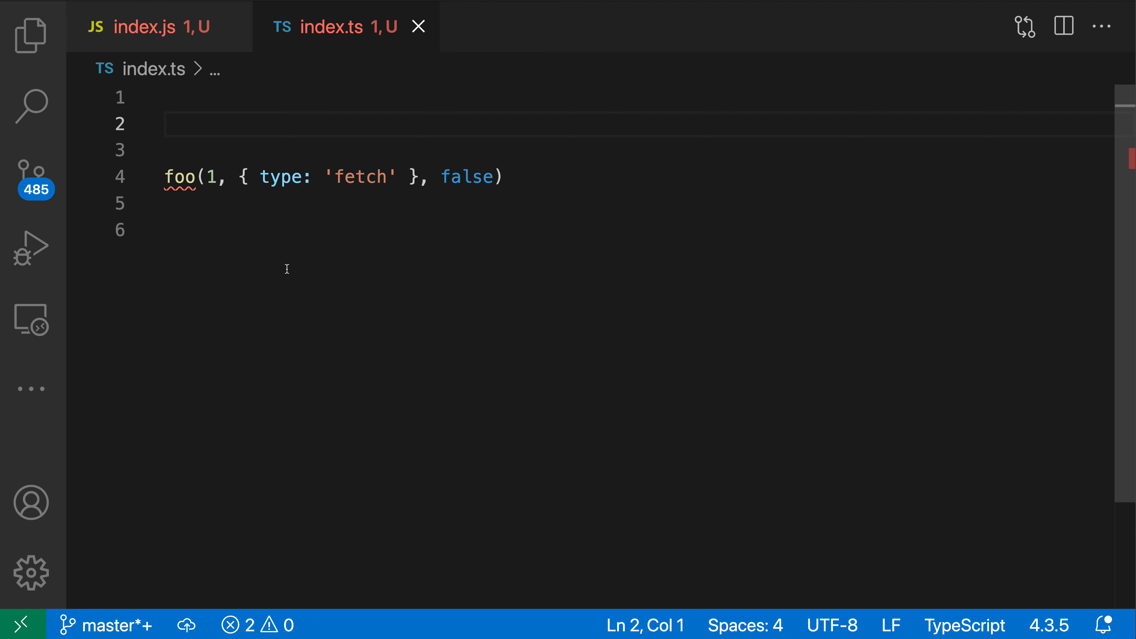
mouse_move(189, 192)
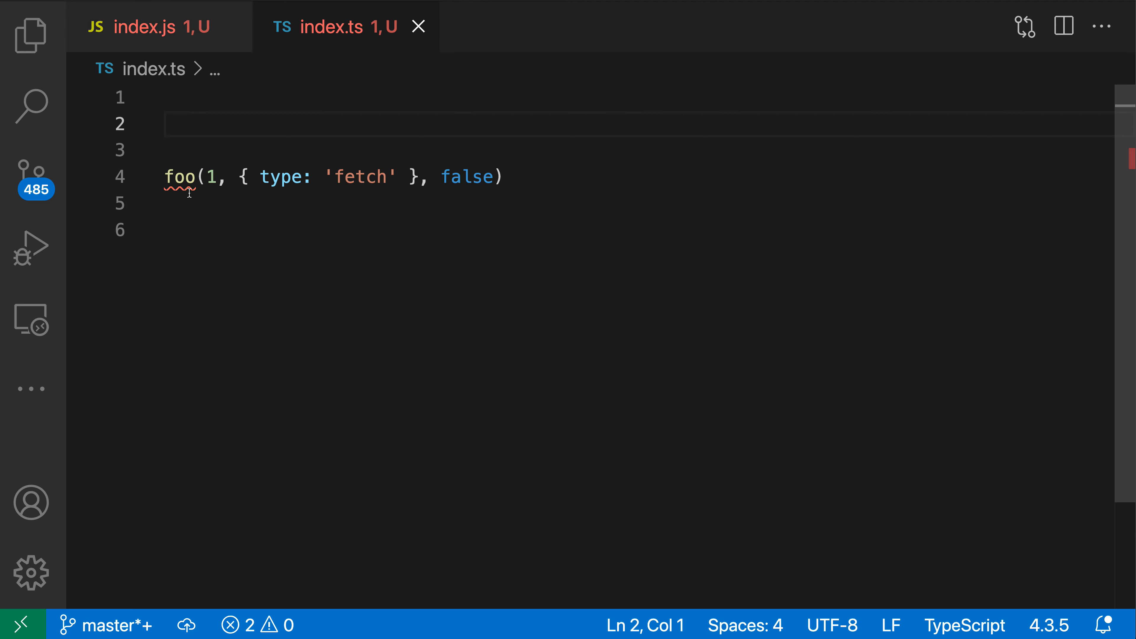
- Use the quick fix 'Add missing function declaration foo' on the undeclared foo call
left_click(187, 177)
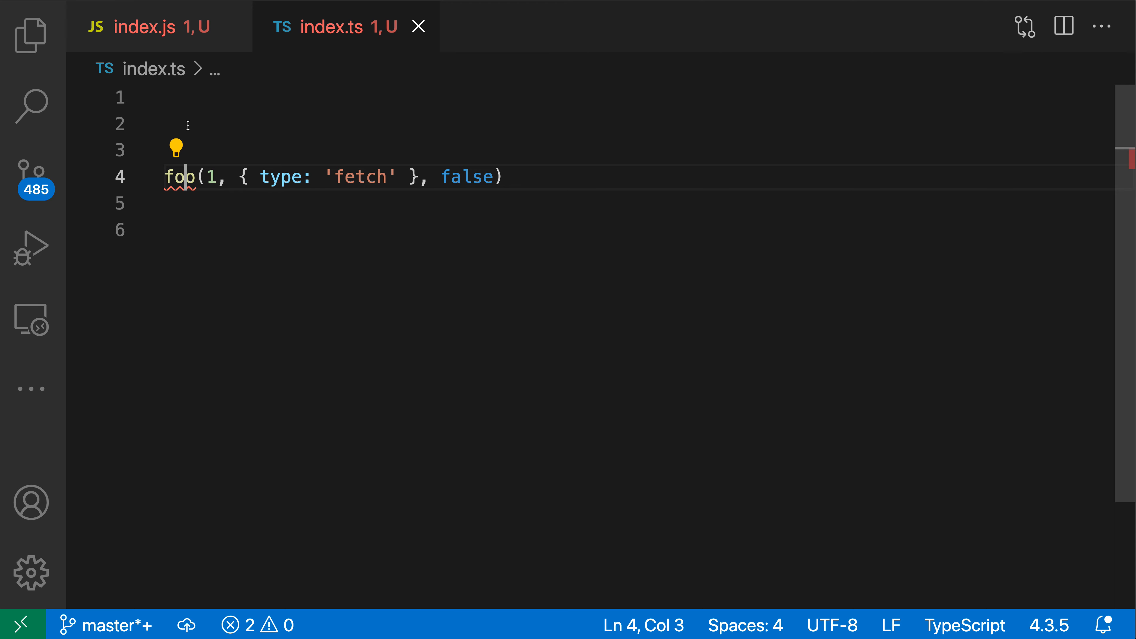
mouse_move(177, 149)
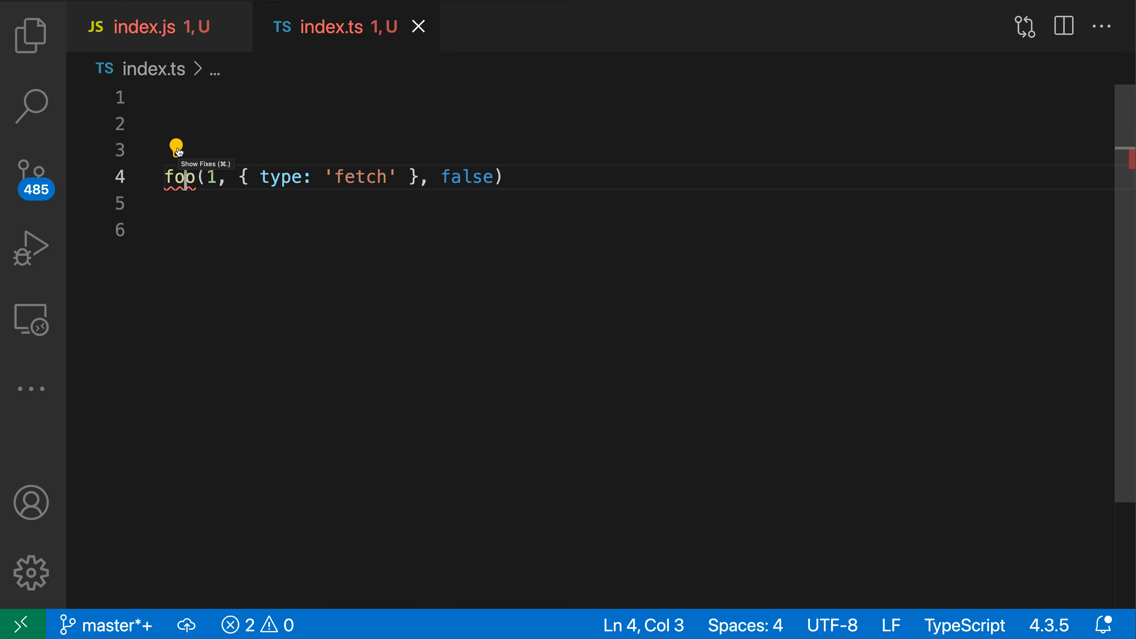
left_click(176, 148)
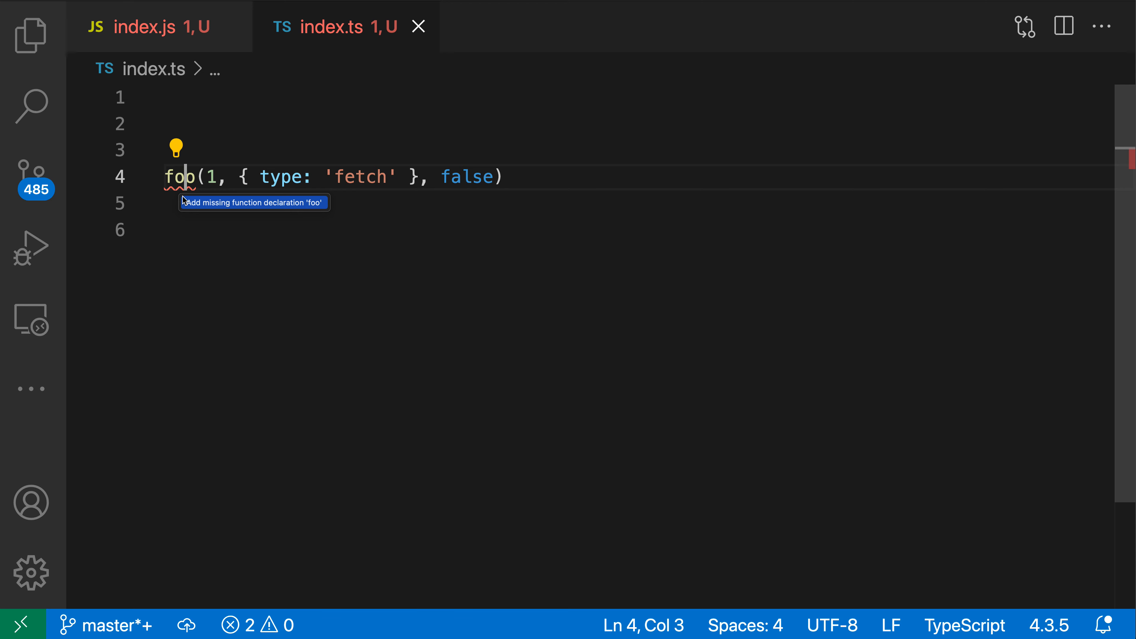
left_click(253, 203)
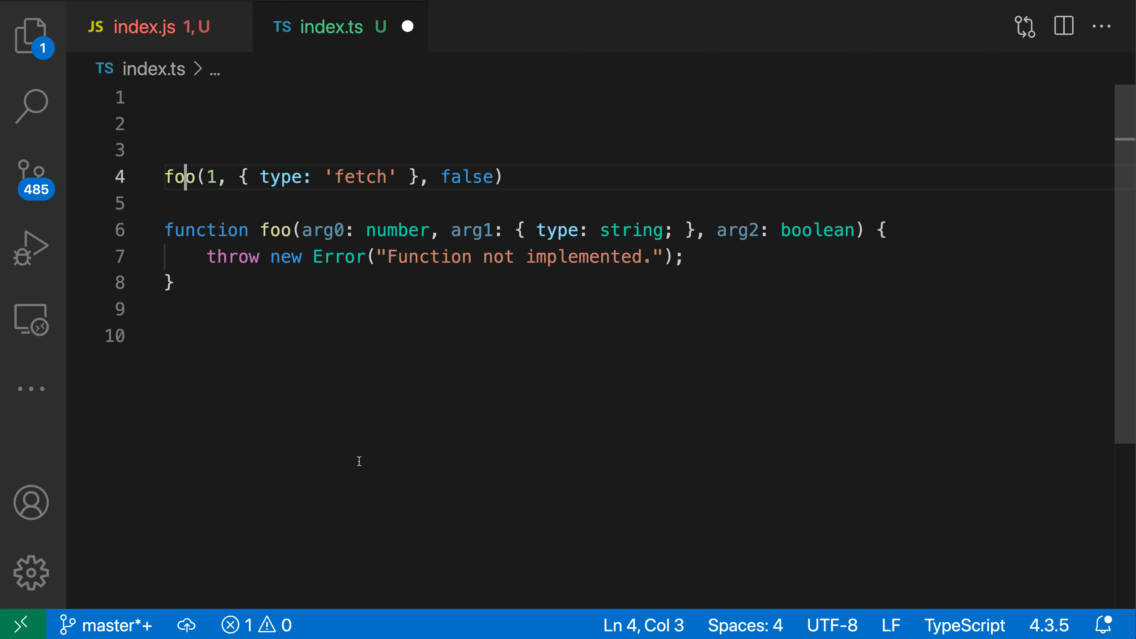
mouse_move(201, 334)
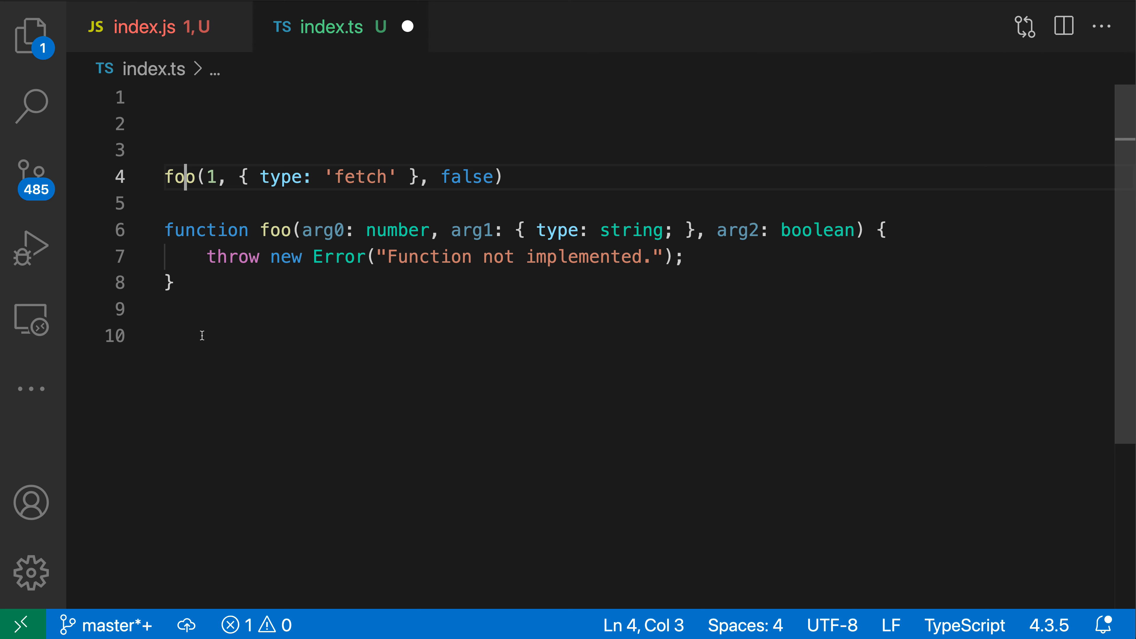
mouse_move(228, 344)
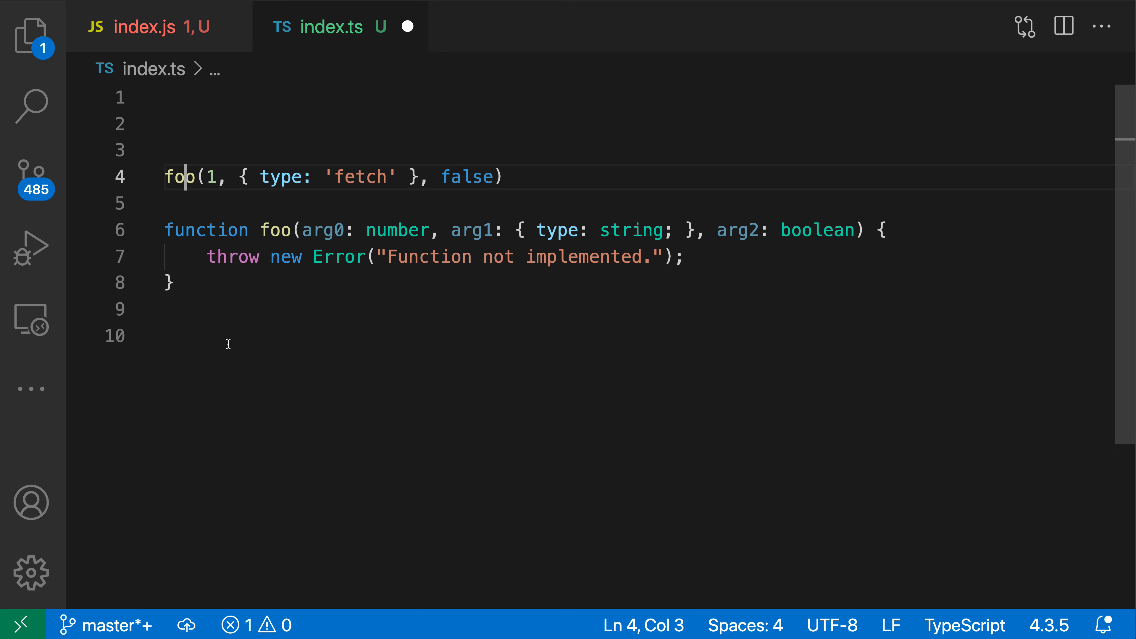
mouse_move(425, 311)
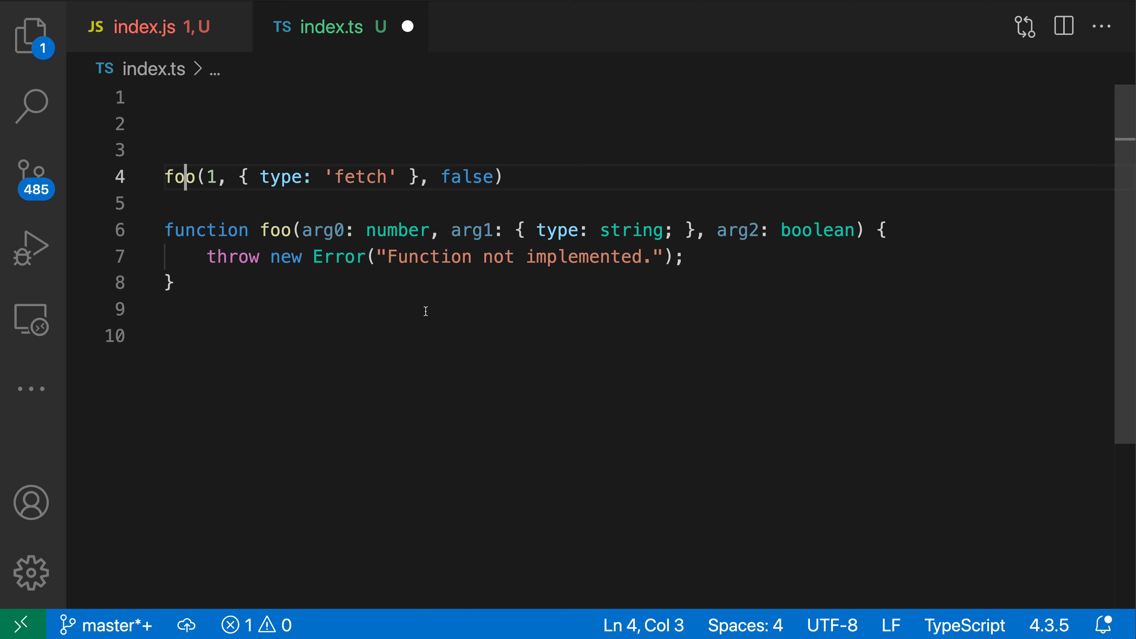
mouse_move(203, 202)
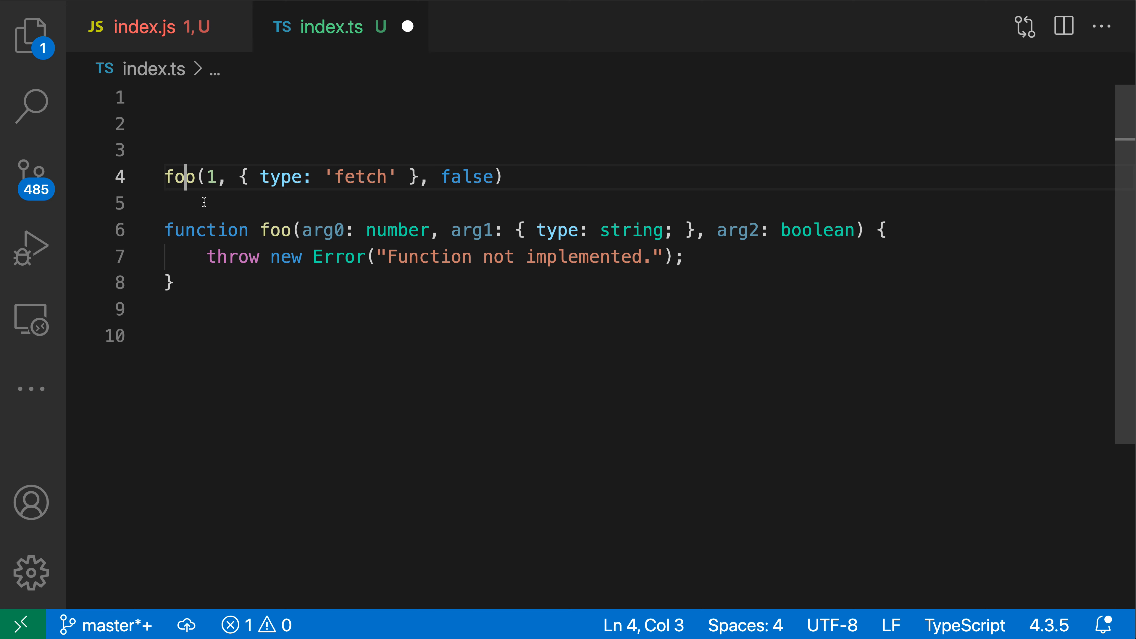
mouse_move(500, 210)
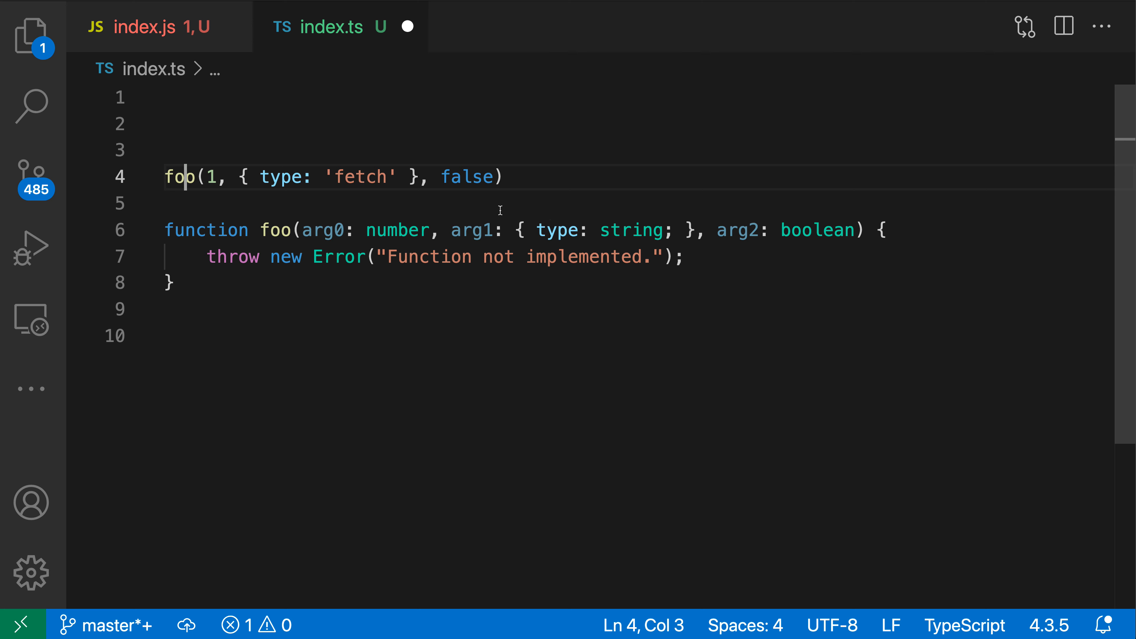
mouse_move(444, 330)
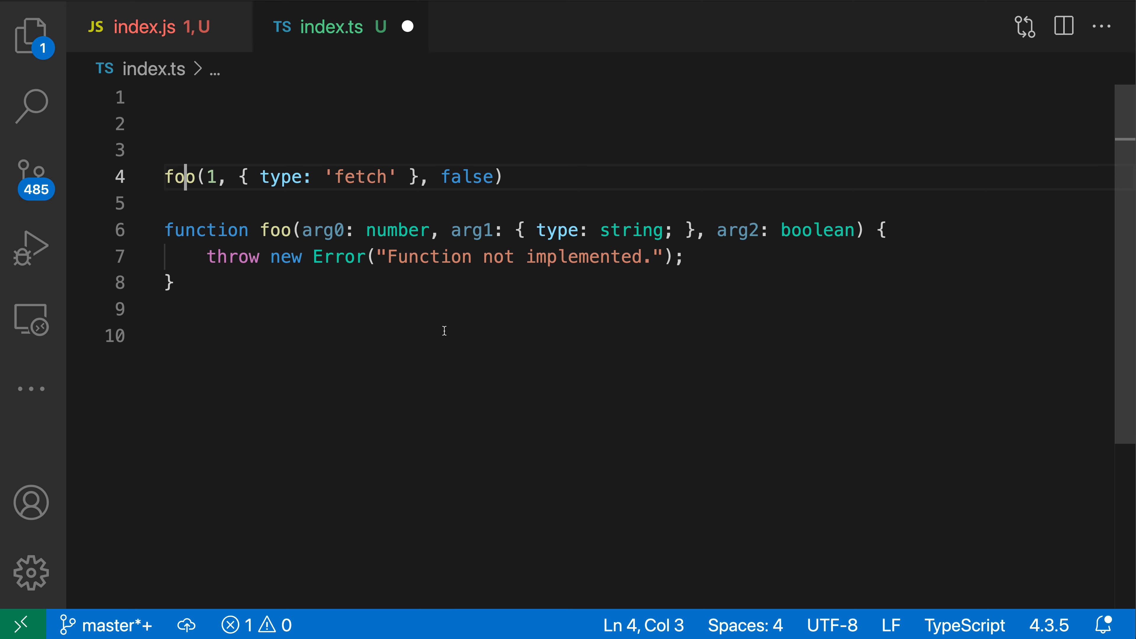
mouse_move(635, 327)
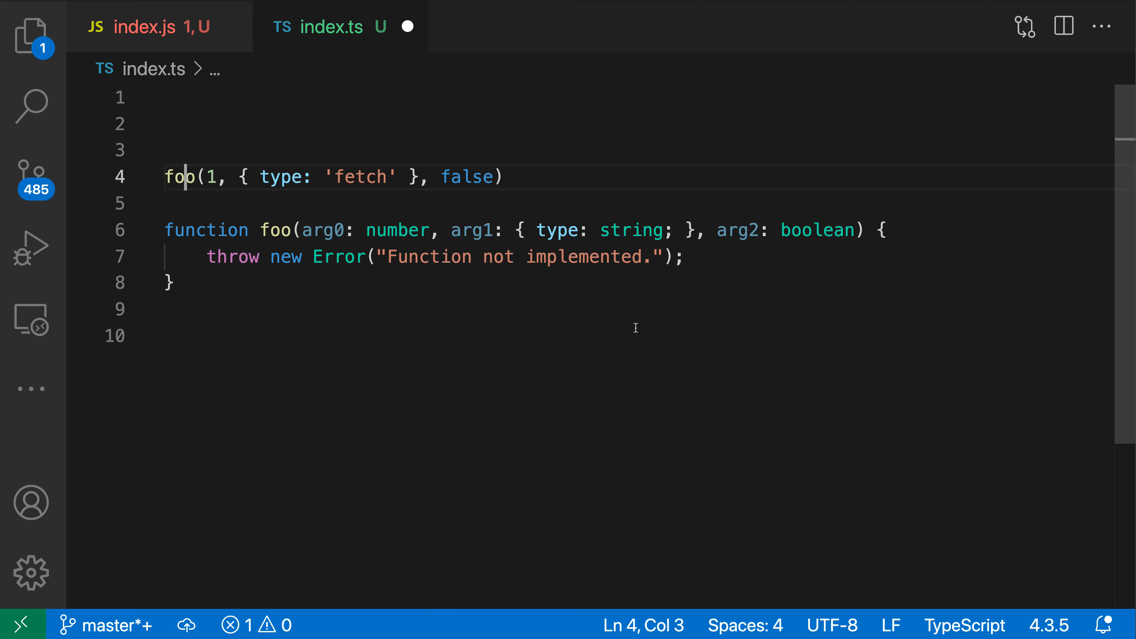
mouse_move(626, 334)
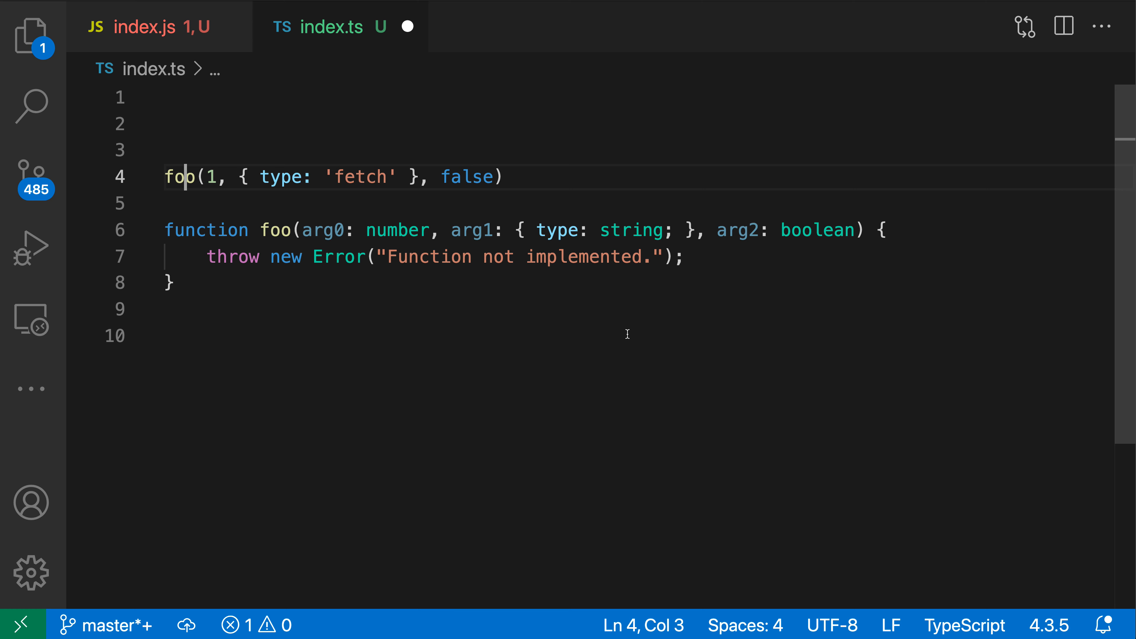
left_click(144, 27)
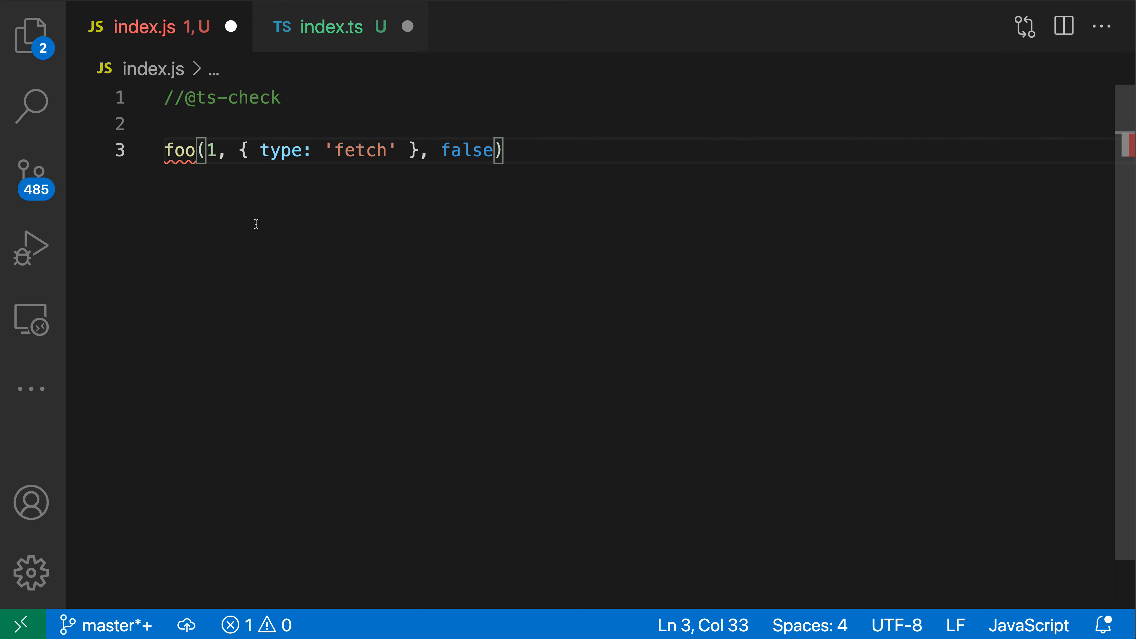
mouse_move(199, 222)
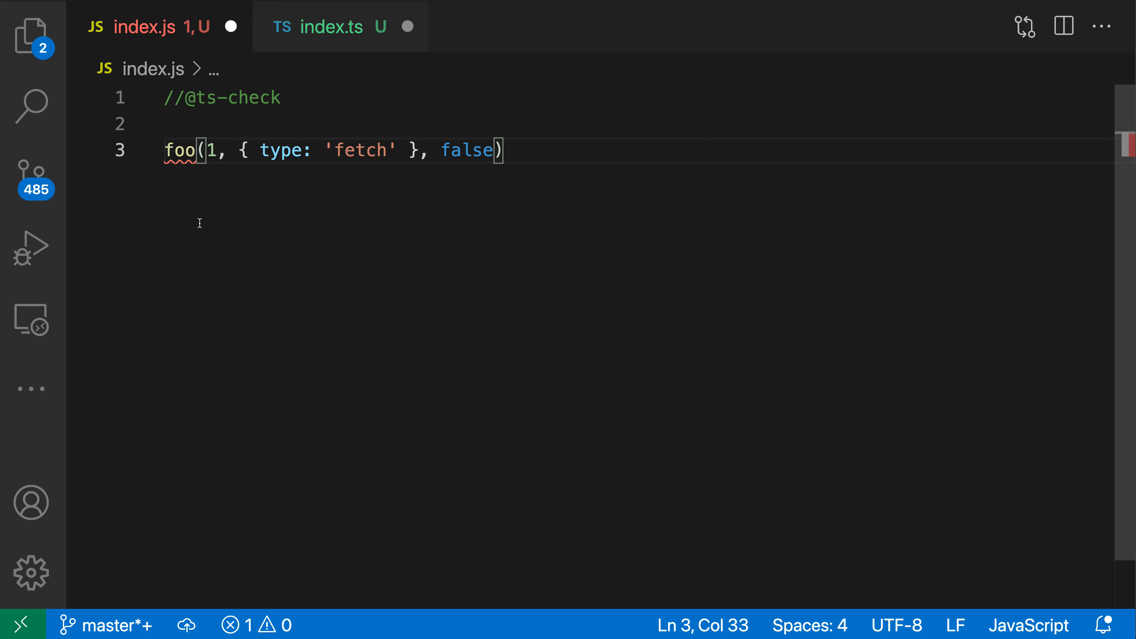
- Apply the 'Add missing function declaration foo' quick fix on the foo call in index.js
left_click(190, 150)
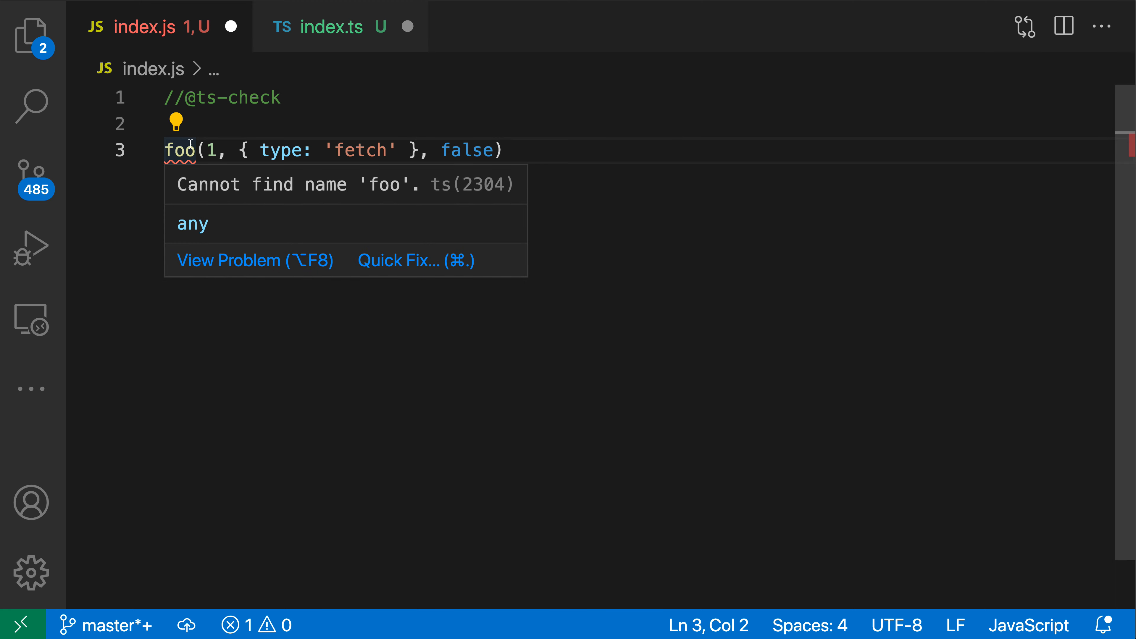
left_click(414, 261)
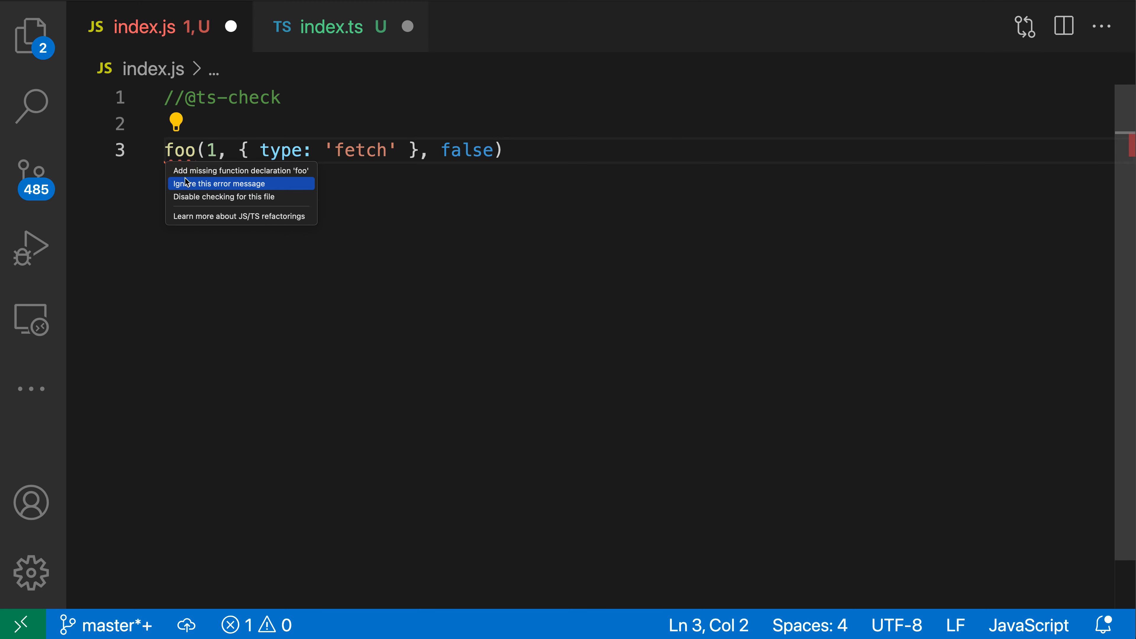
mouse_move(259, 176)
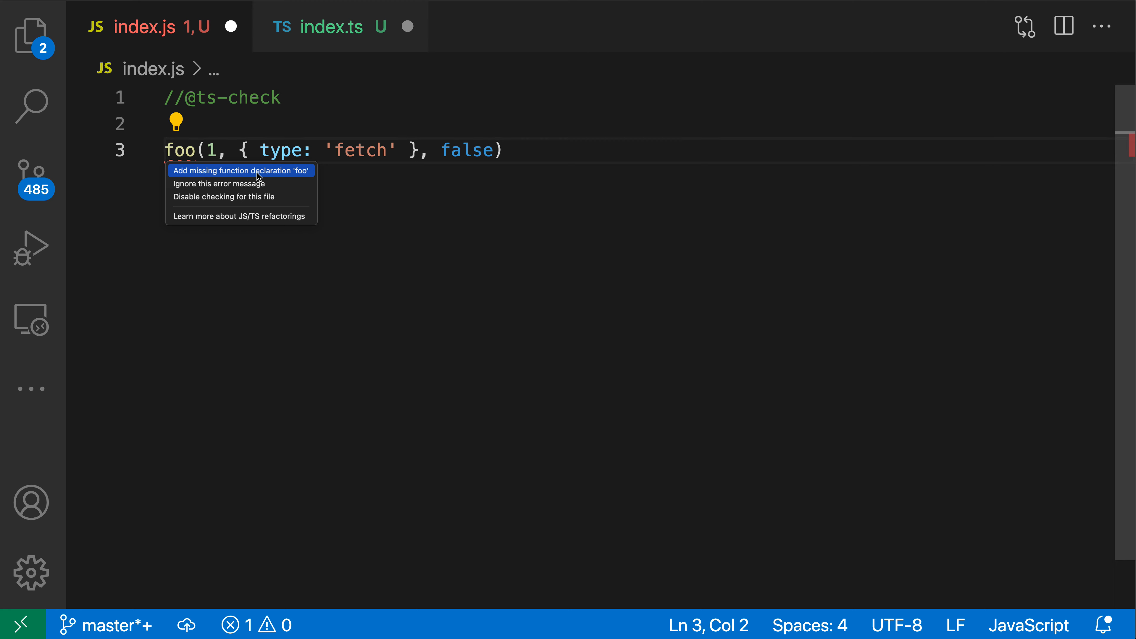
left_click(241, 170)
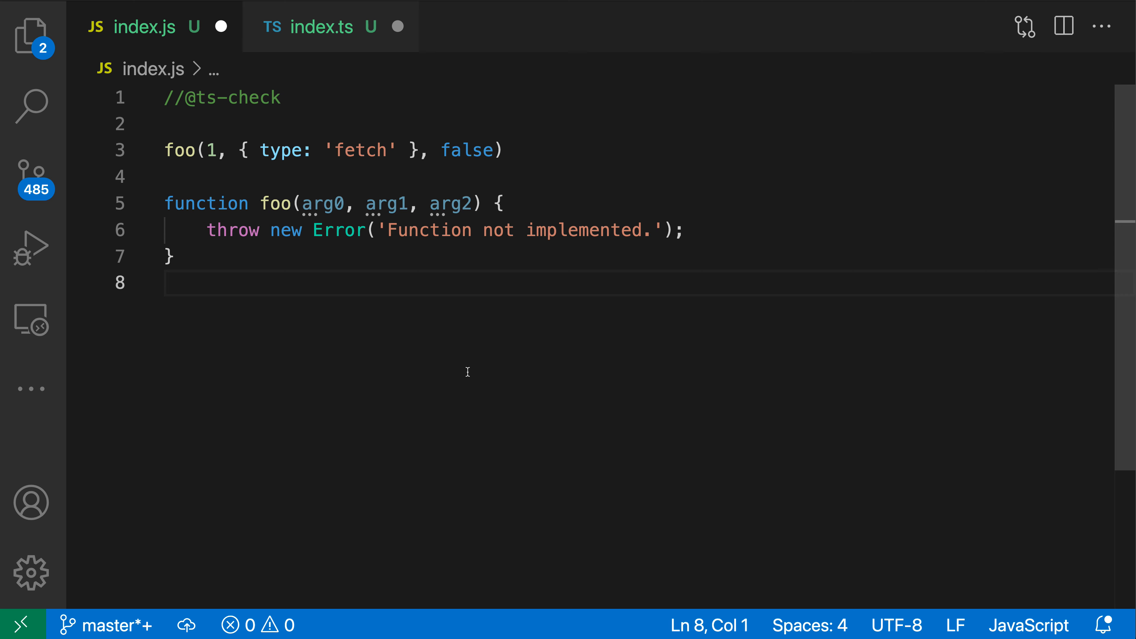
- Return to index.ts to view its typed foo stub
left_click(322, 27)
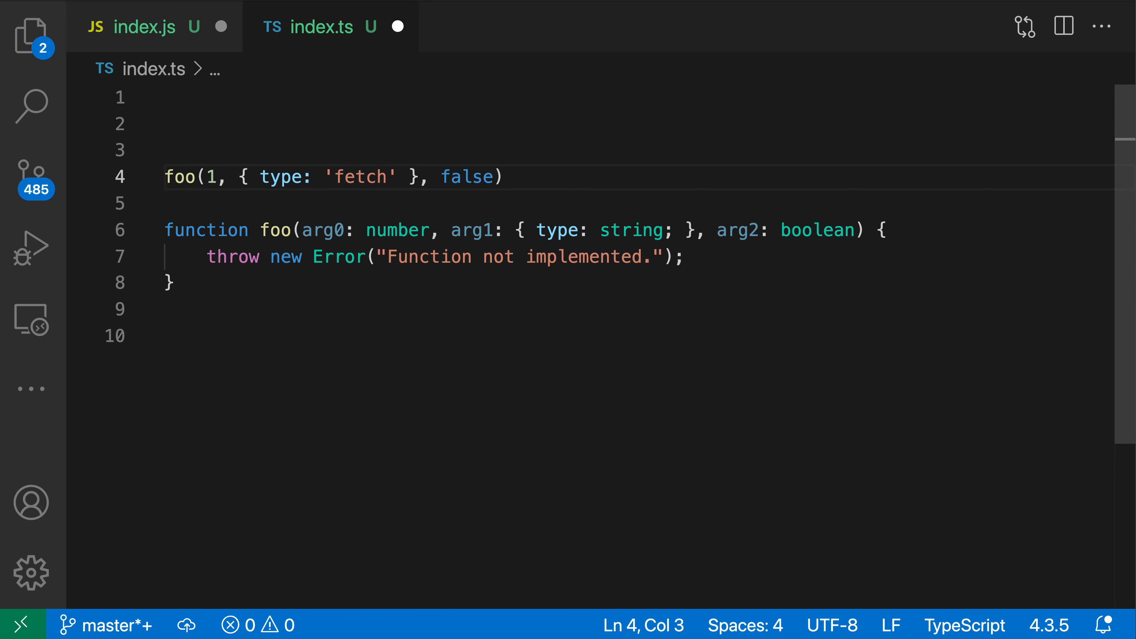